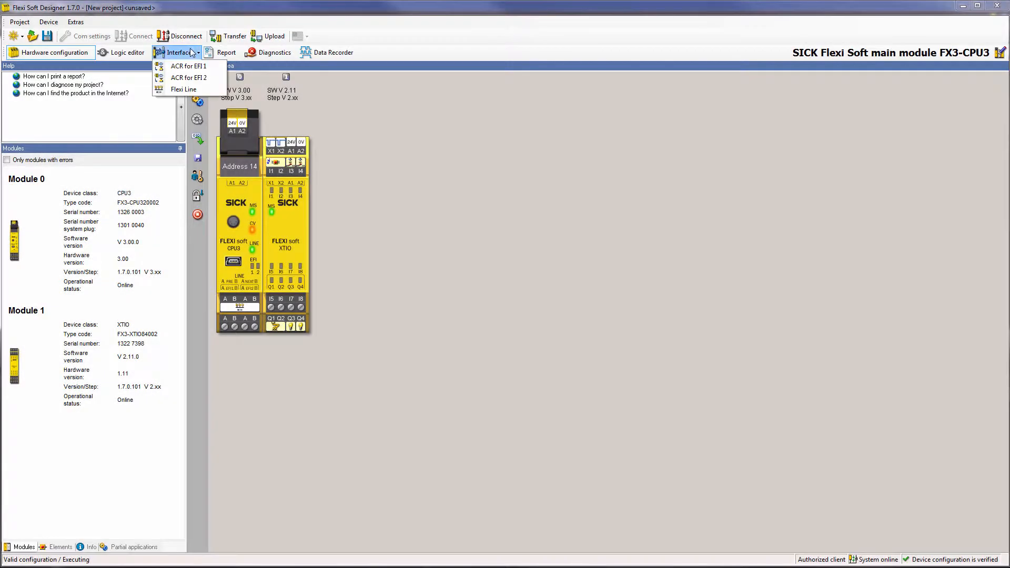
Switch the toolbar interface to Flexi Line to show its byte overview and station diagram
left_click(185, 88)
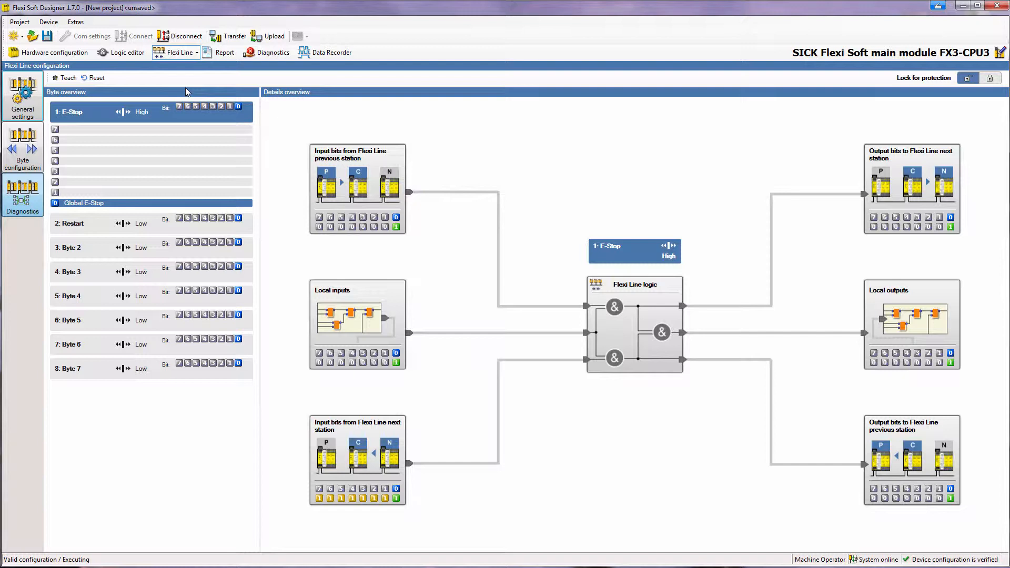
left_click(22, 195)
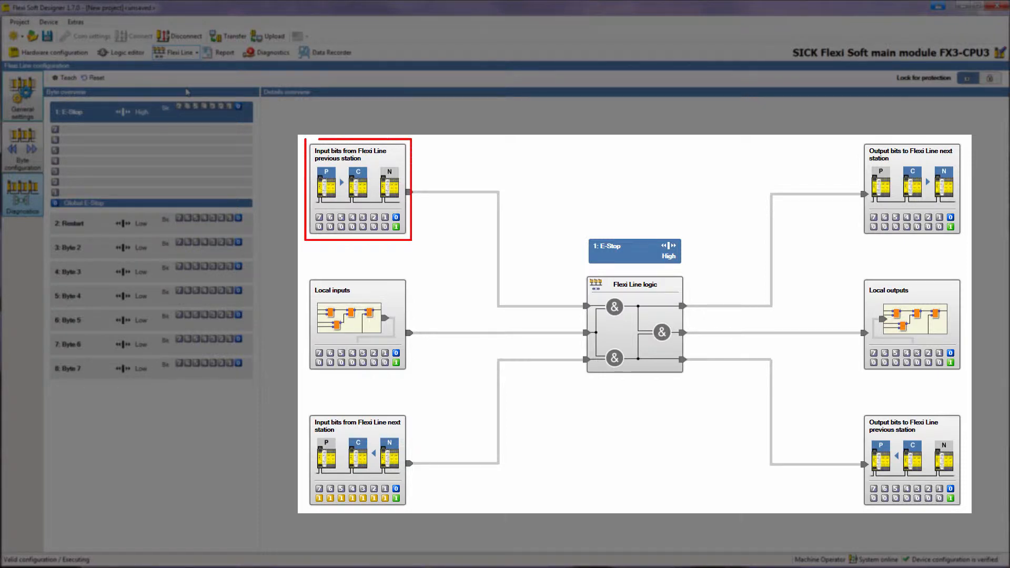
Select the Global E-Stop bit under byte 1: E-Stop so its logic paths light green as High
left_click(910, 457)
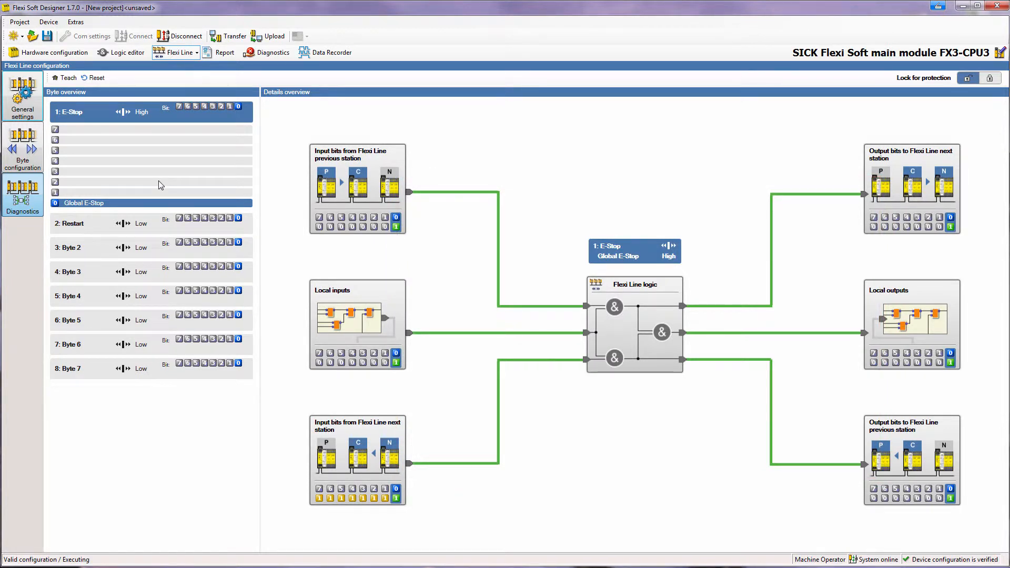
left_click(82, 203)
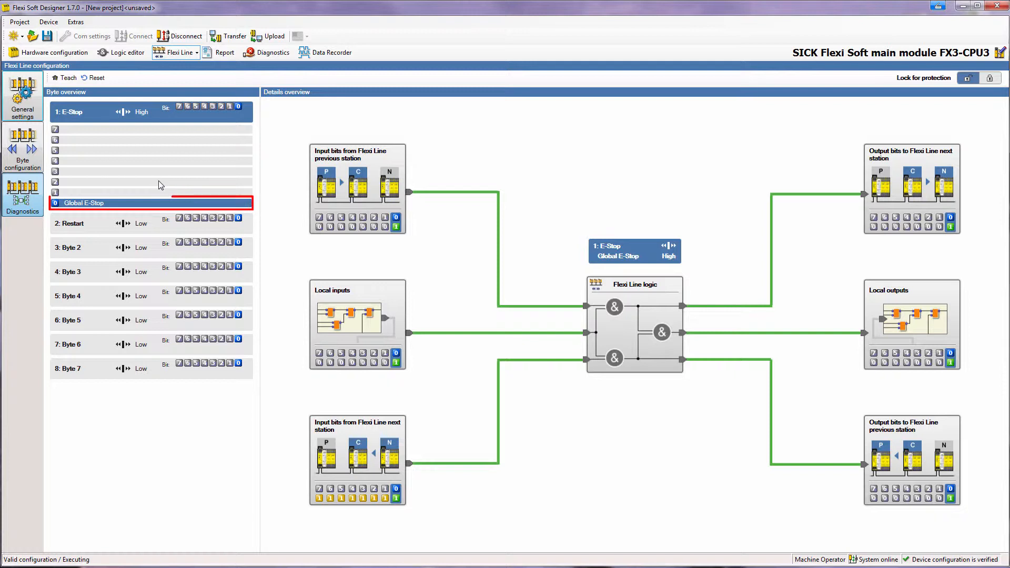